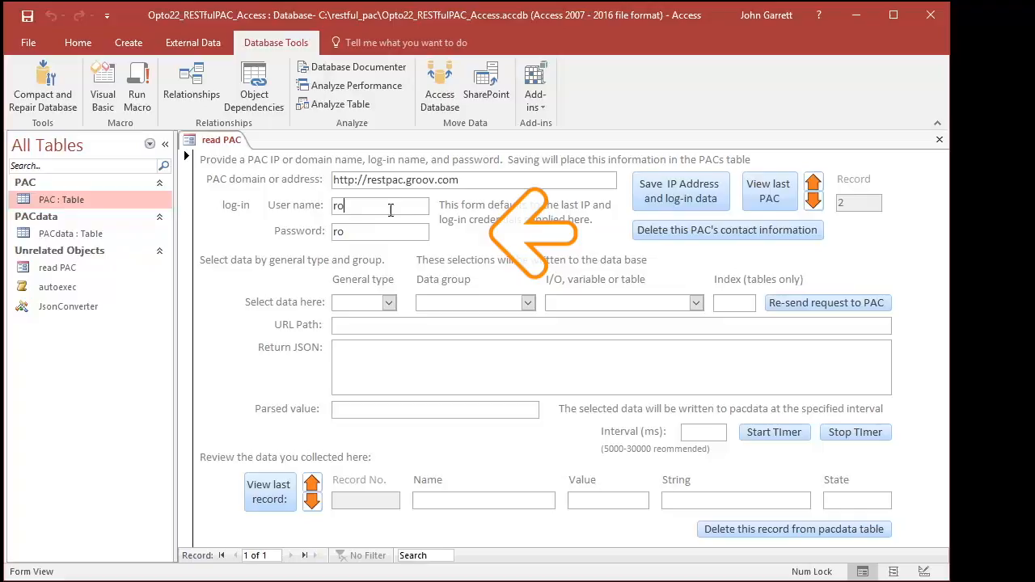
Step: Choose ios as General type, check its Data group options, then reopen General type to compare vars
left_click(380, 231)
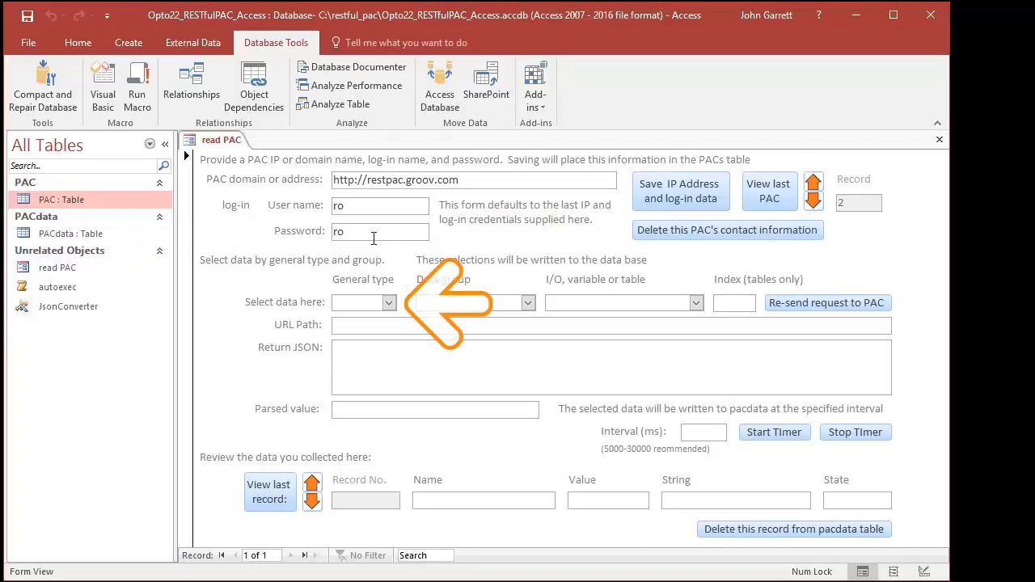
left_click(388, 302)
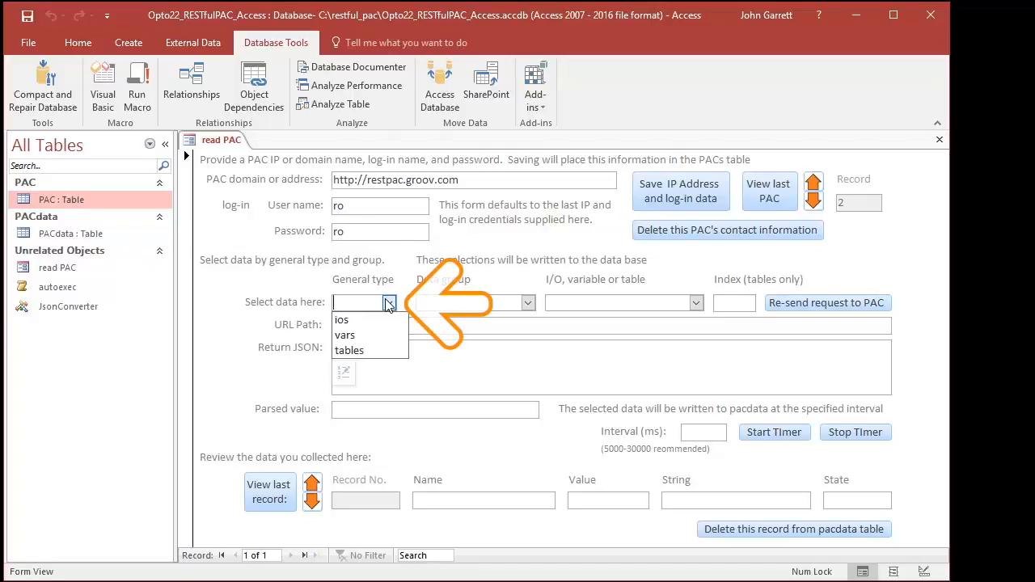
left_click(341, 319)
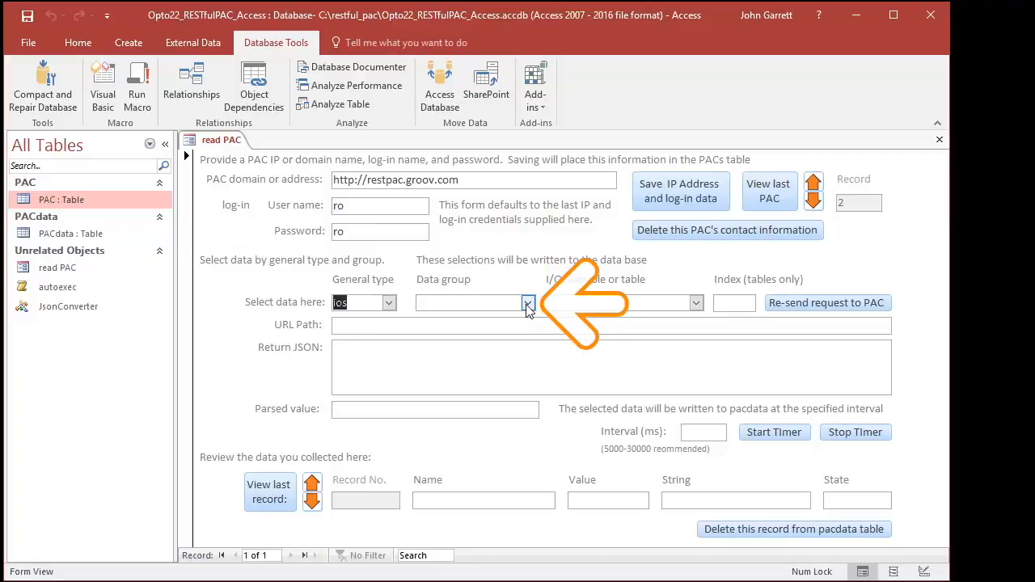
left_click(528, 302)
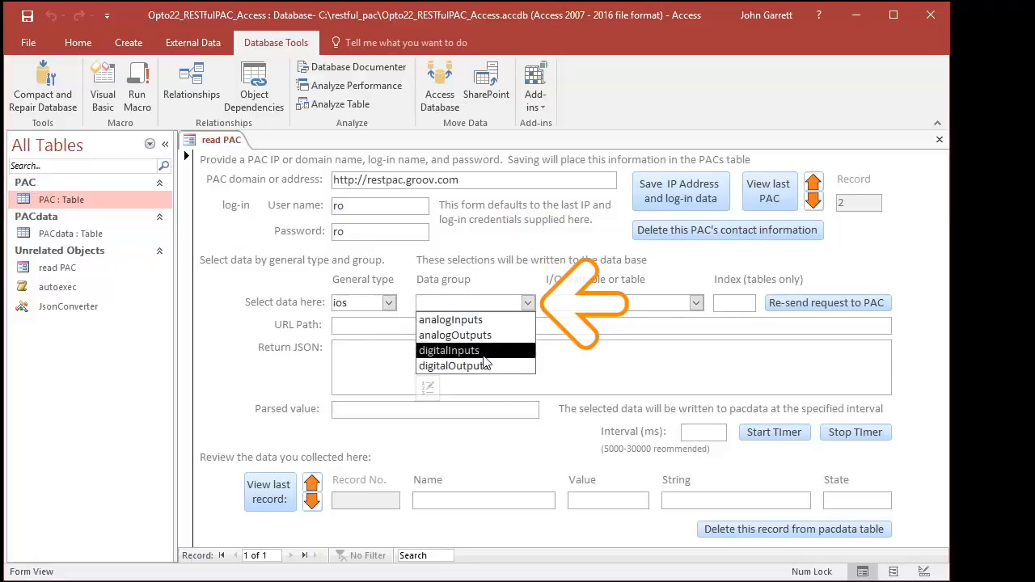
left_click(388, 302)
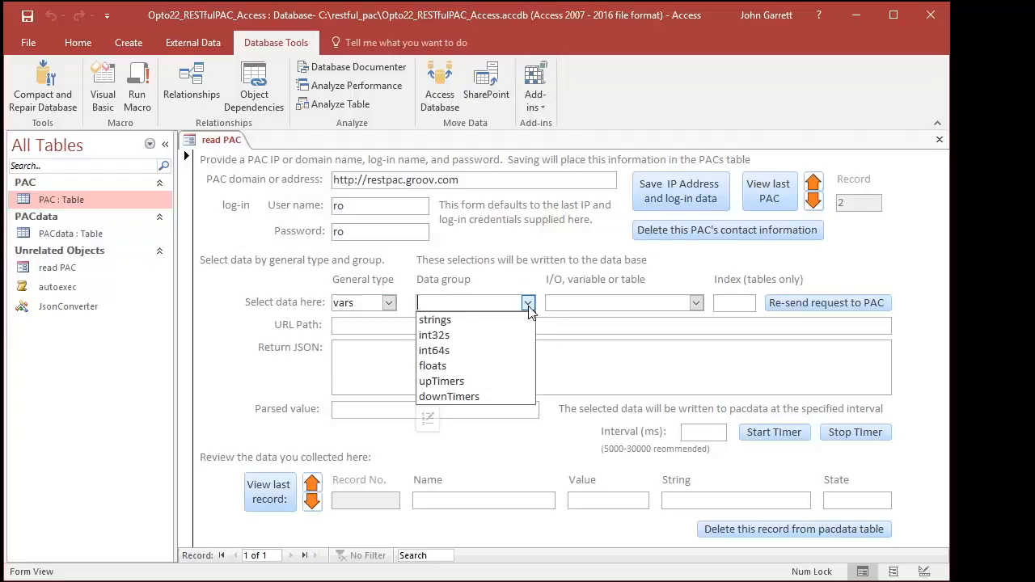
mouse_move(442, 380)
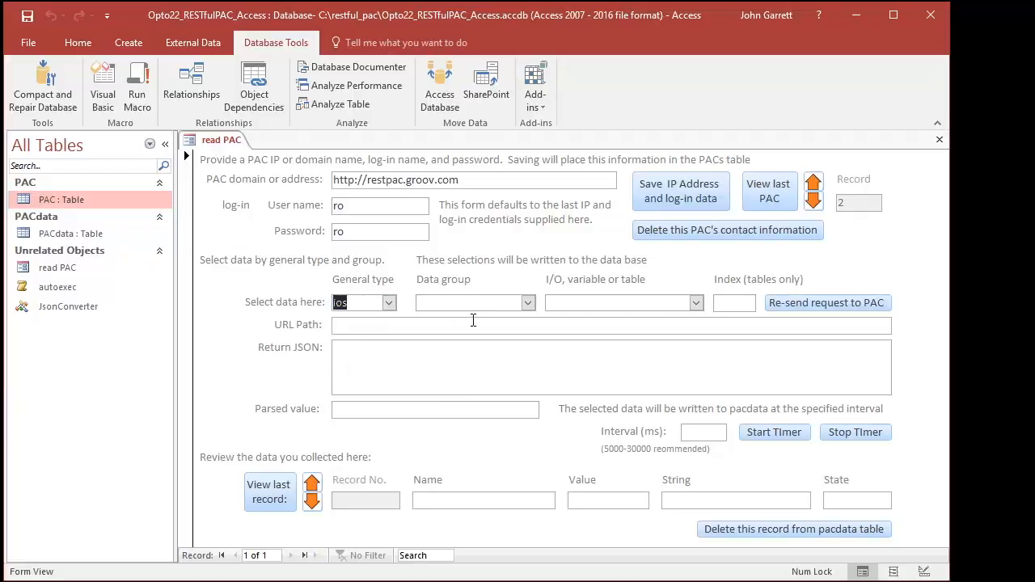
Step: Select the digitalInputs data group, then step back one logged record
left_click(528, 302)
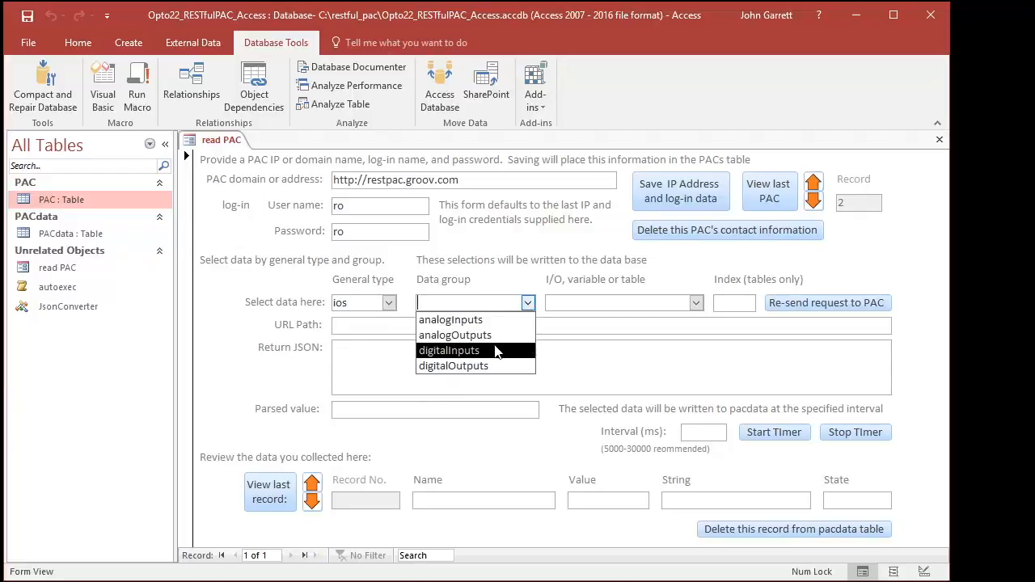
left_click(449, 350)
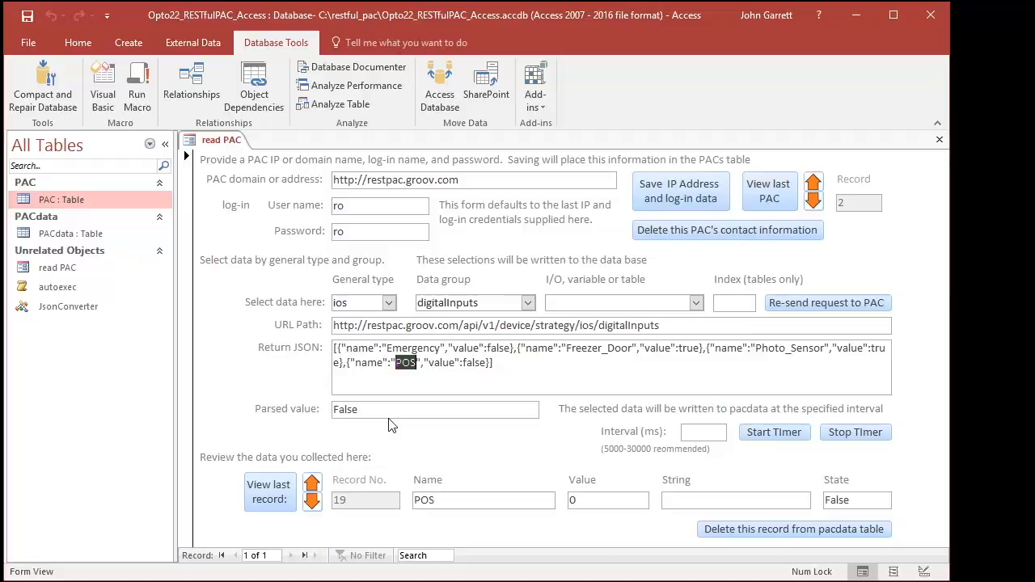
left_click(312, 485)
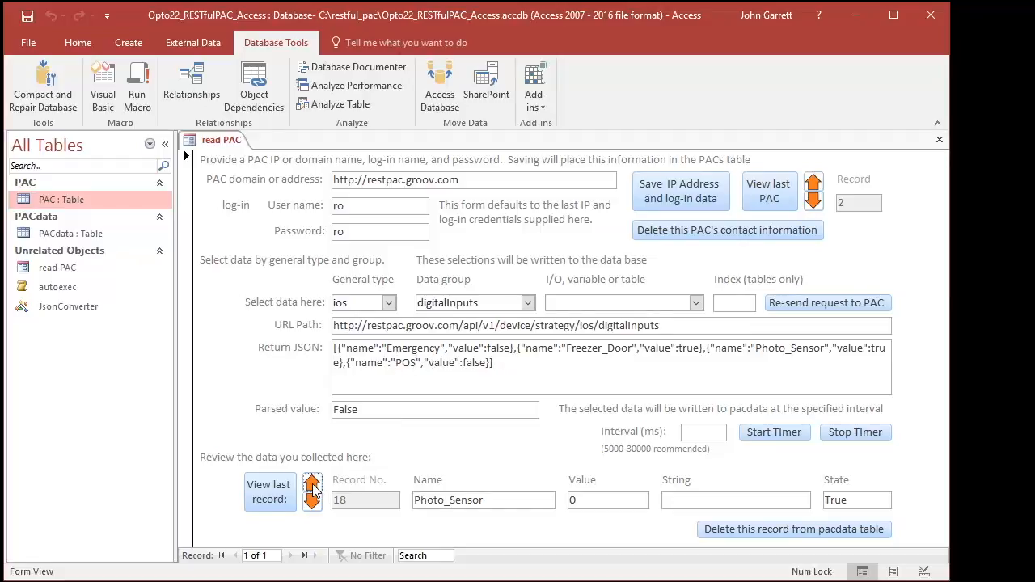
Step: Step back to record 16 (Emergency, False) and list the four digital input names
left_click(312, 499)
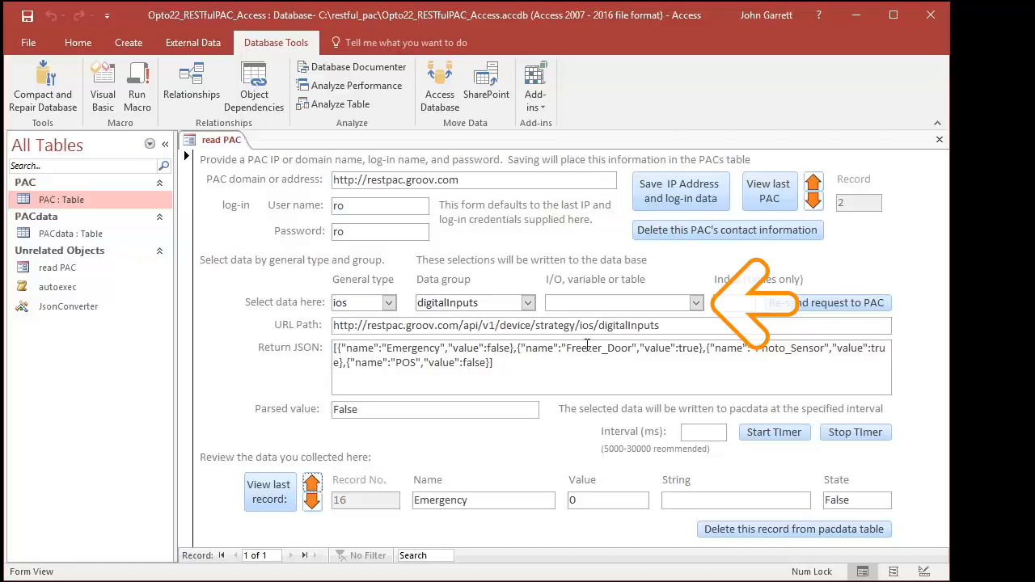
left_click(693, 302)
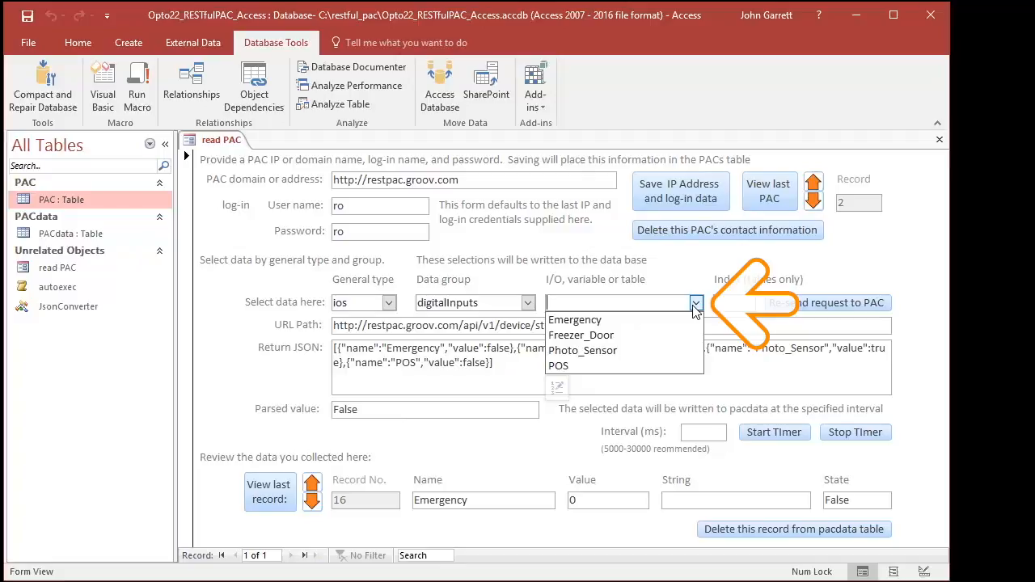
Step: Read Freezer_Door (true, record 20), highlighting its URL path and parsed True value
left_click(580, 335)
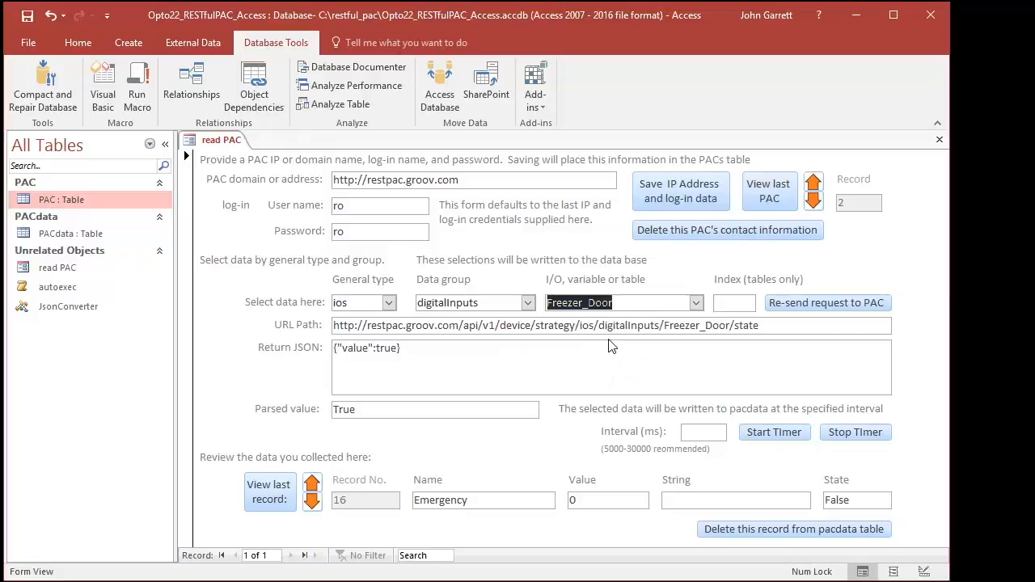
left_click(764, 325)
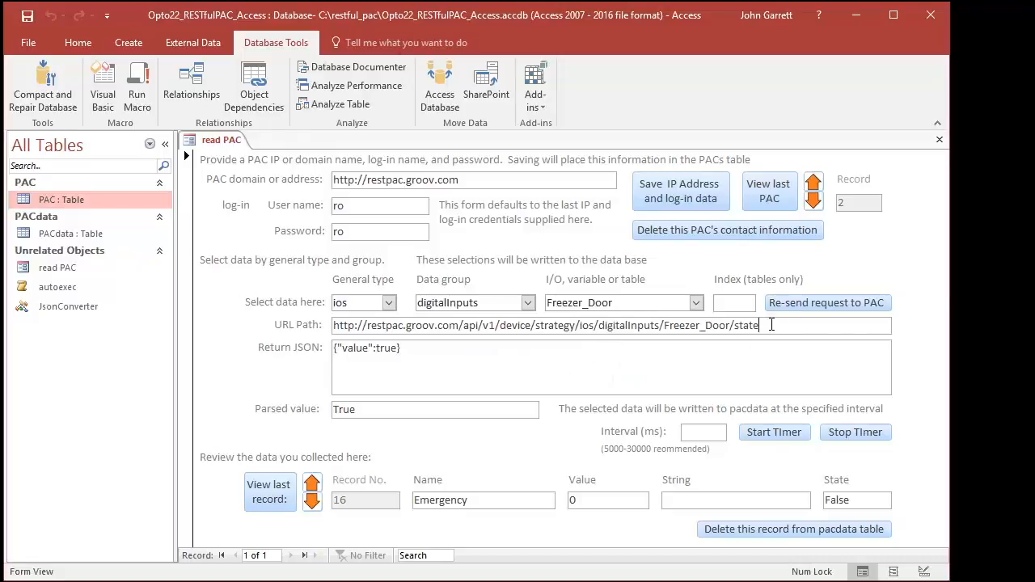
triple_click(546, 325)
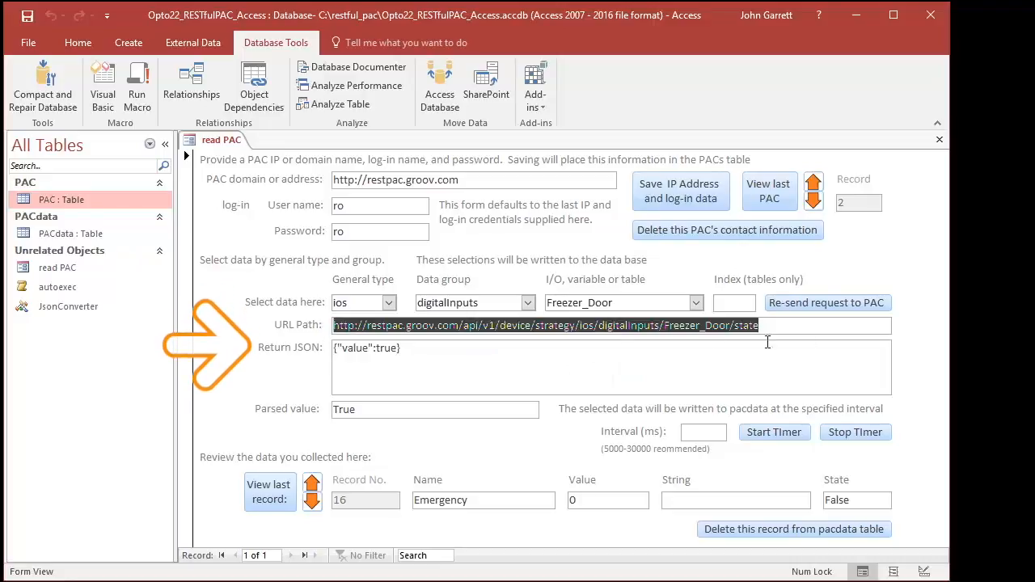
left_click(367, 347)
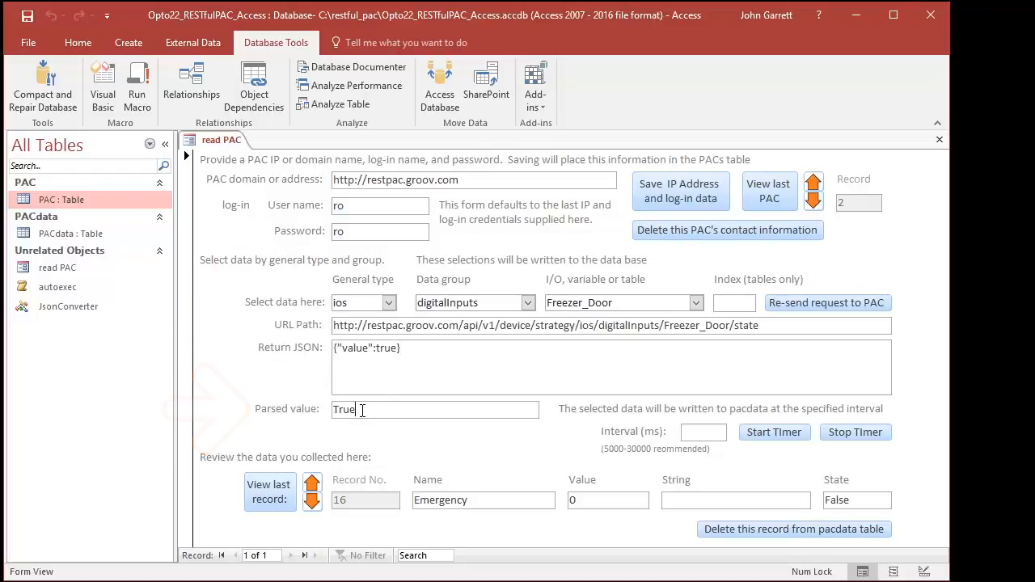
double_click(343, 408)
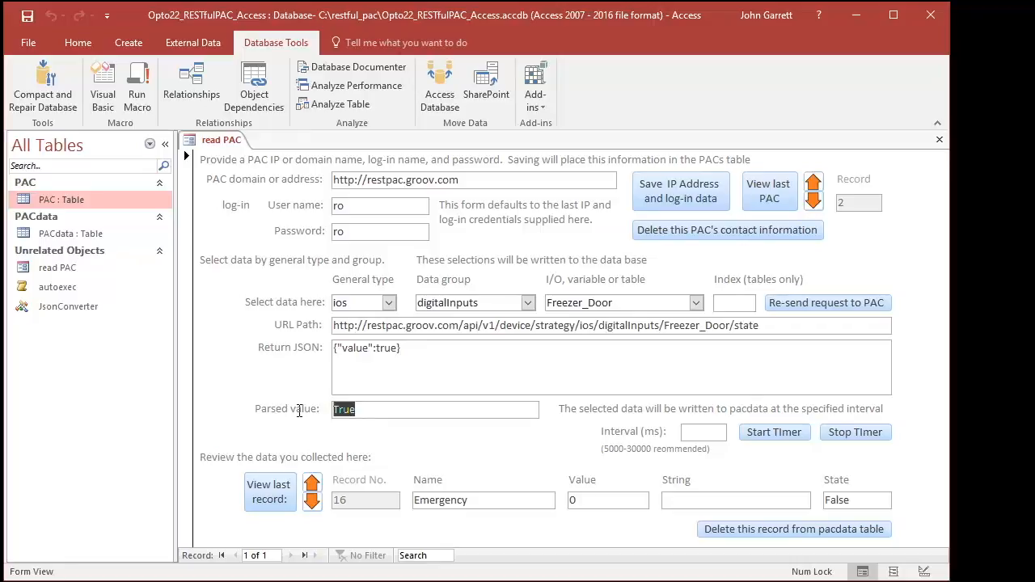
left_click(270, 491)
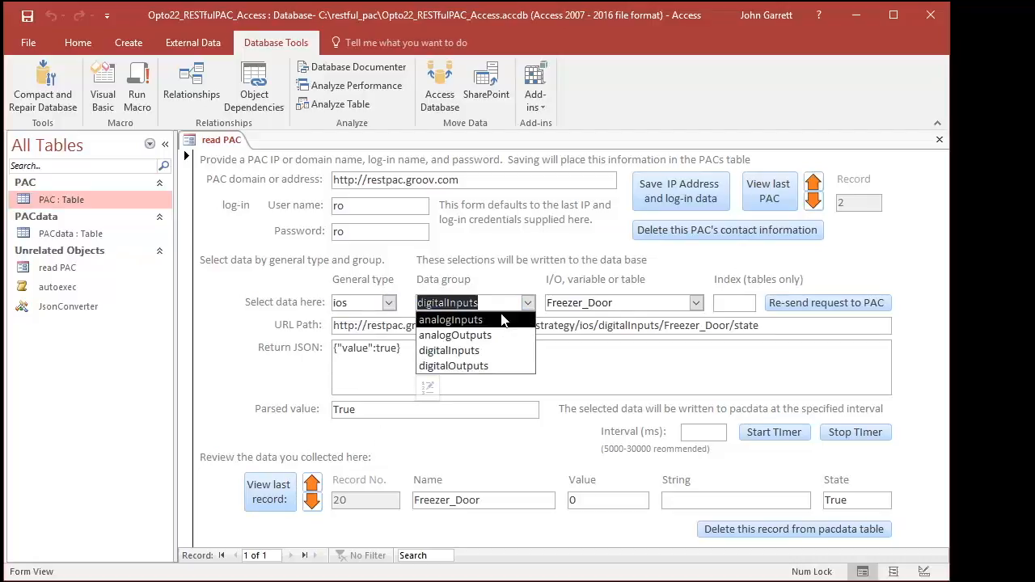
Step: Select analogInputs and read Lamp_Temperature, parsed as 74.0673523
left_click(454, 335)
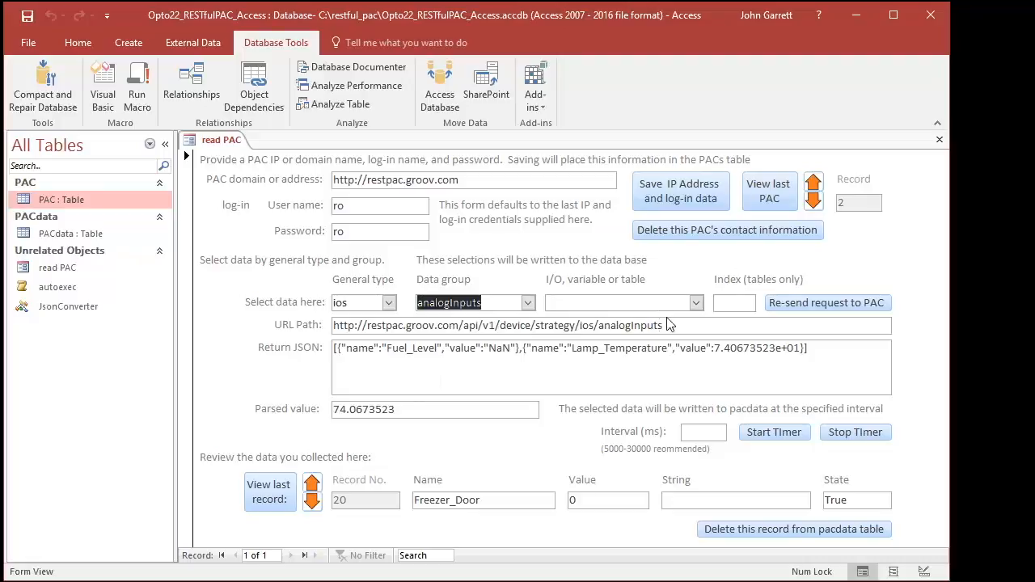
left_click(696, 302)
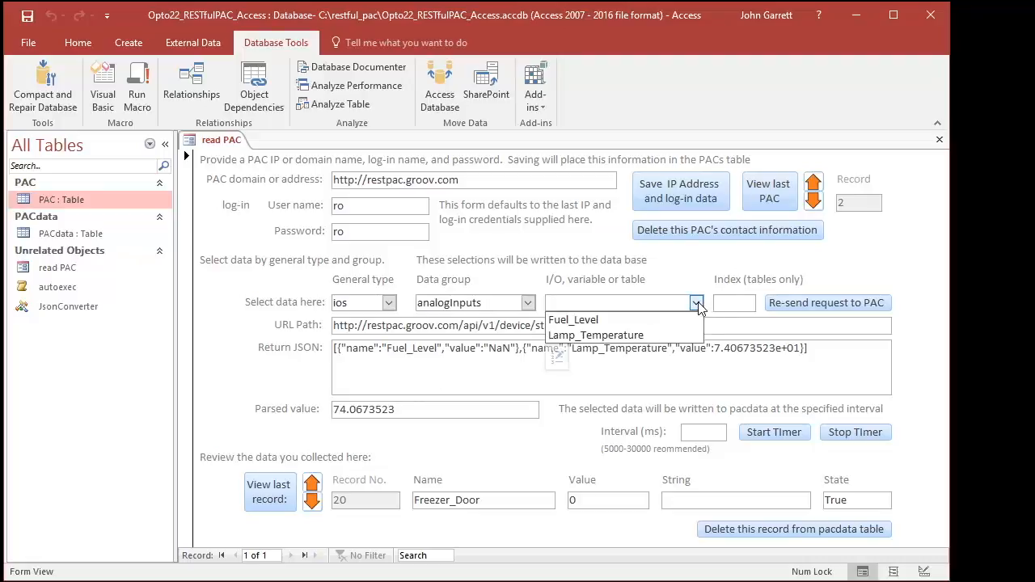
left_click(596, 334)
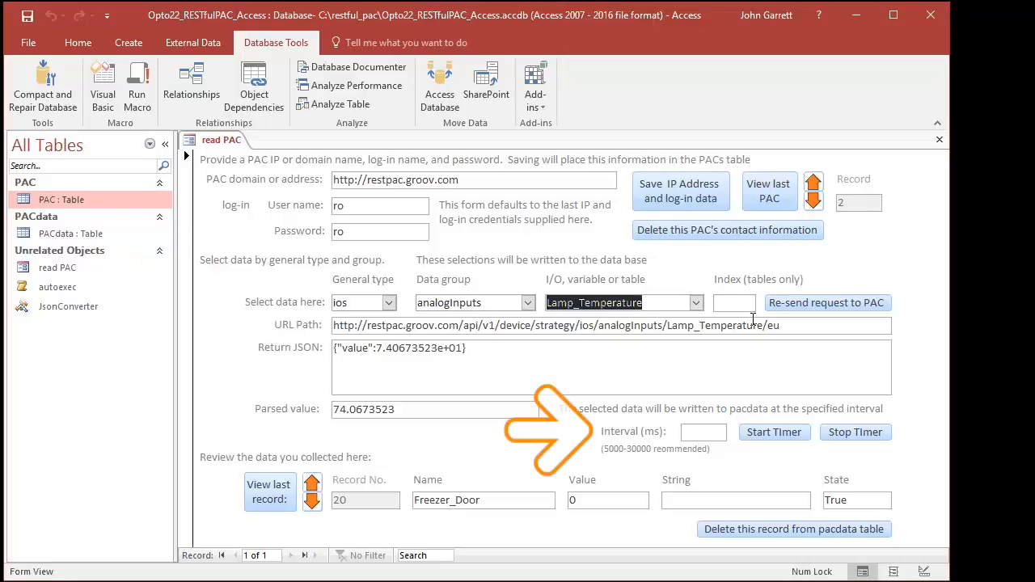
Step: Set the logging interval to 5000 ms
left_click(704, 432)
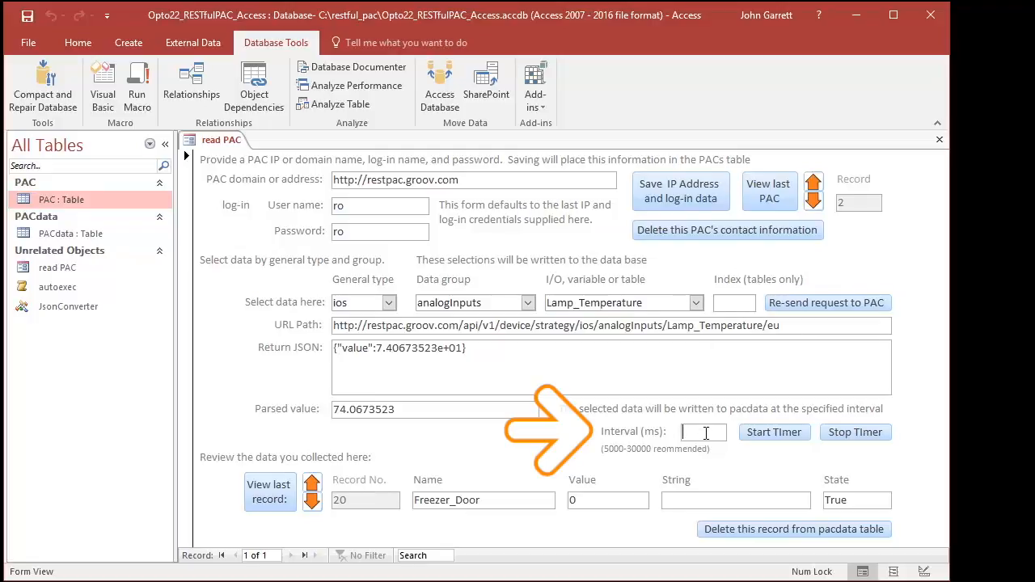
type("5")
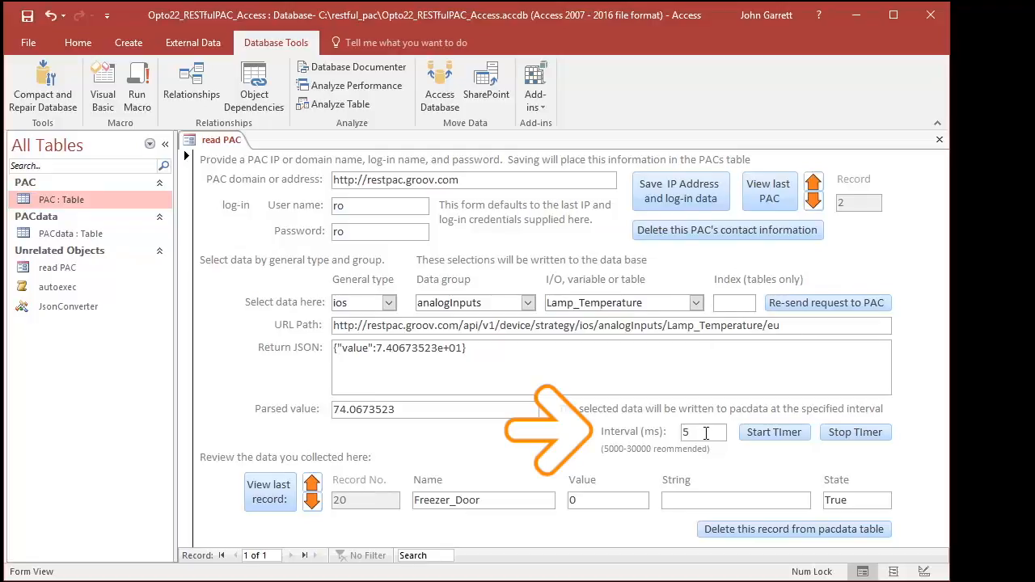
type("000")
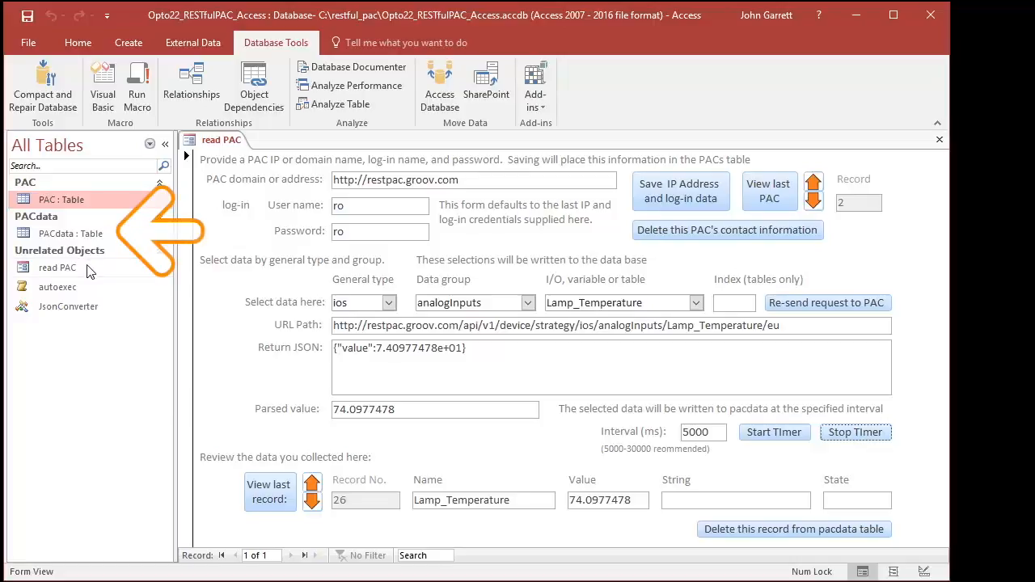
double_click(70, 233)
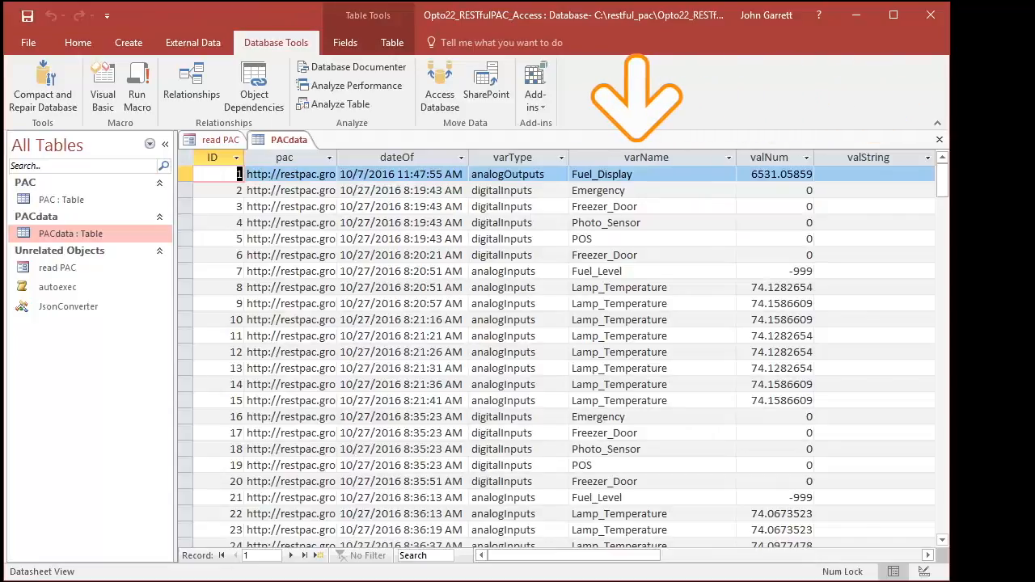
left_click(220, 139)
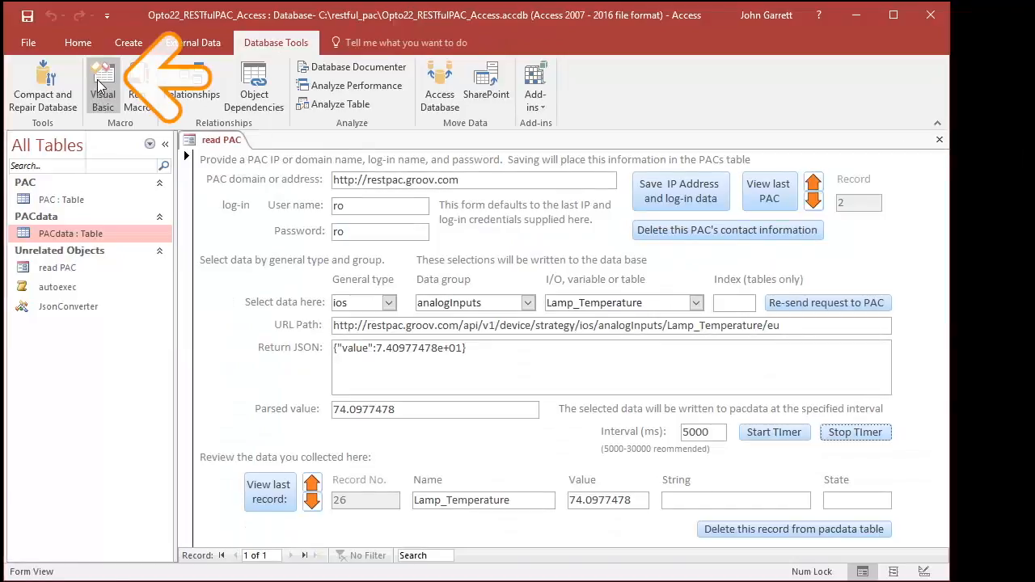
Step: Open the Visual Basic editor and scroll through the Form_read PAC code
left_click(103, 85)
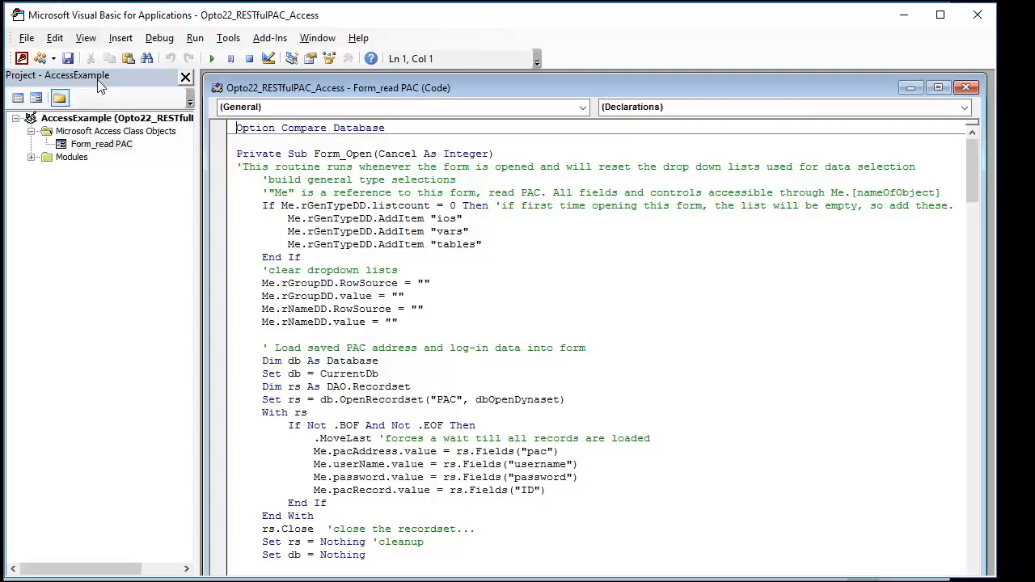
left_click(101, 143)
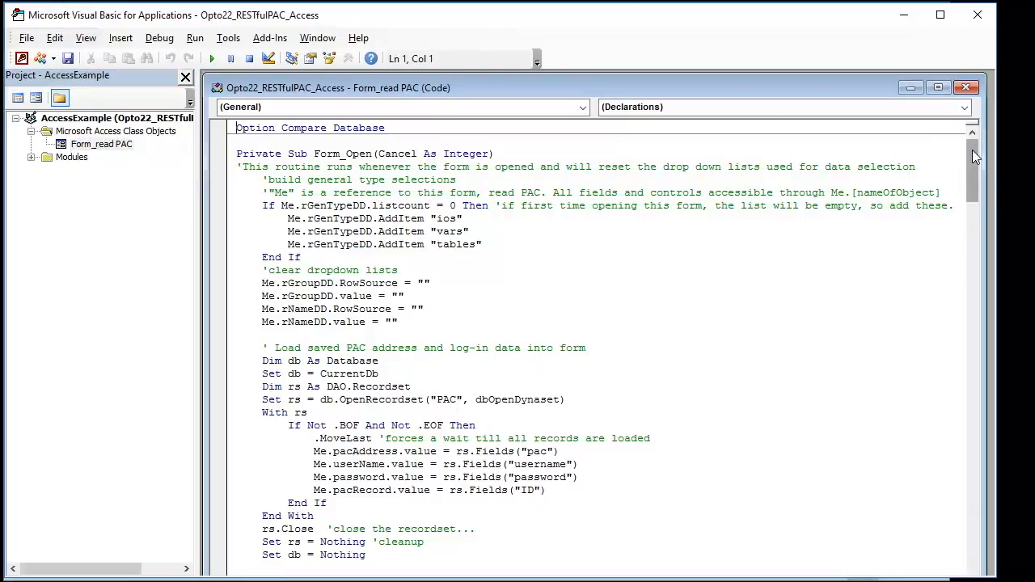
scroll("down", 3)
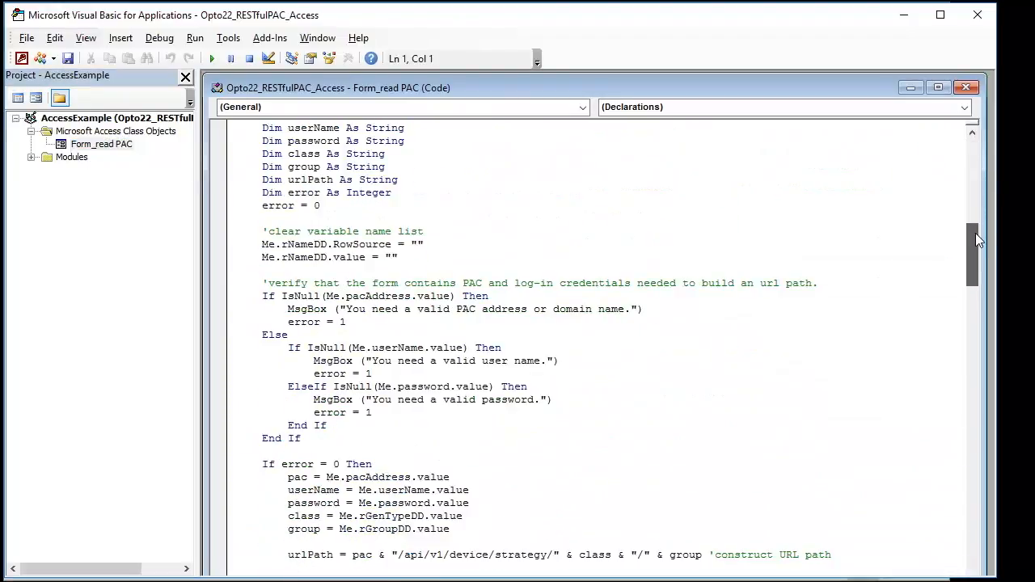